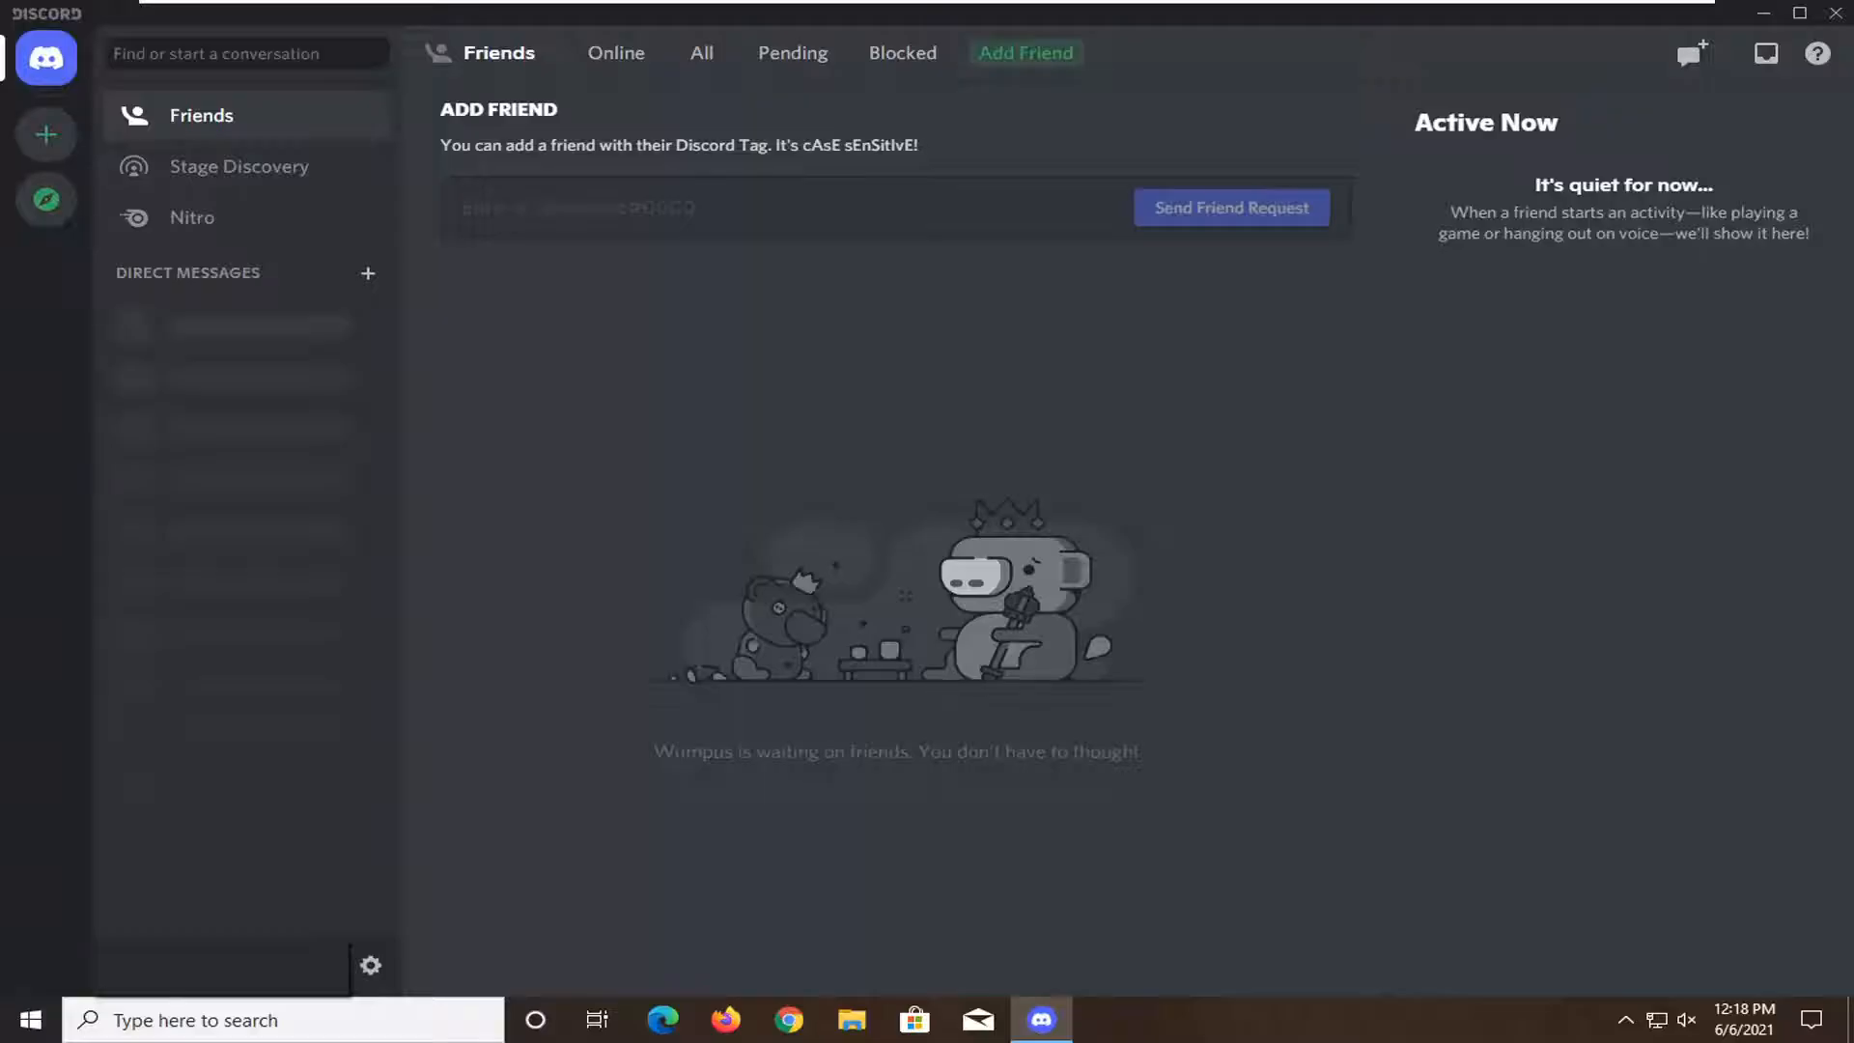
mouse_move(1794, 755)
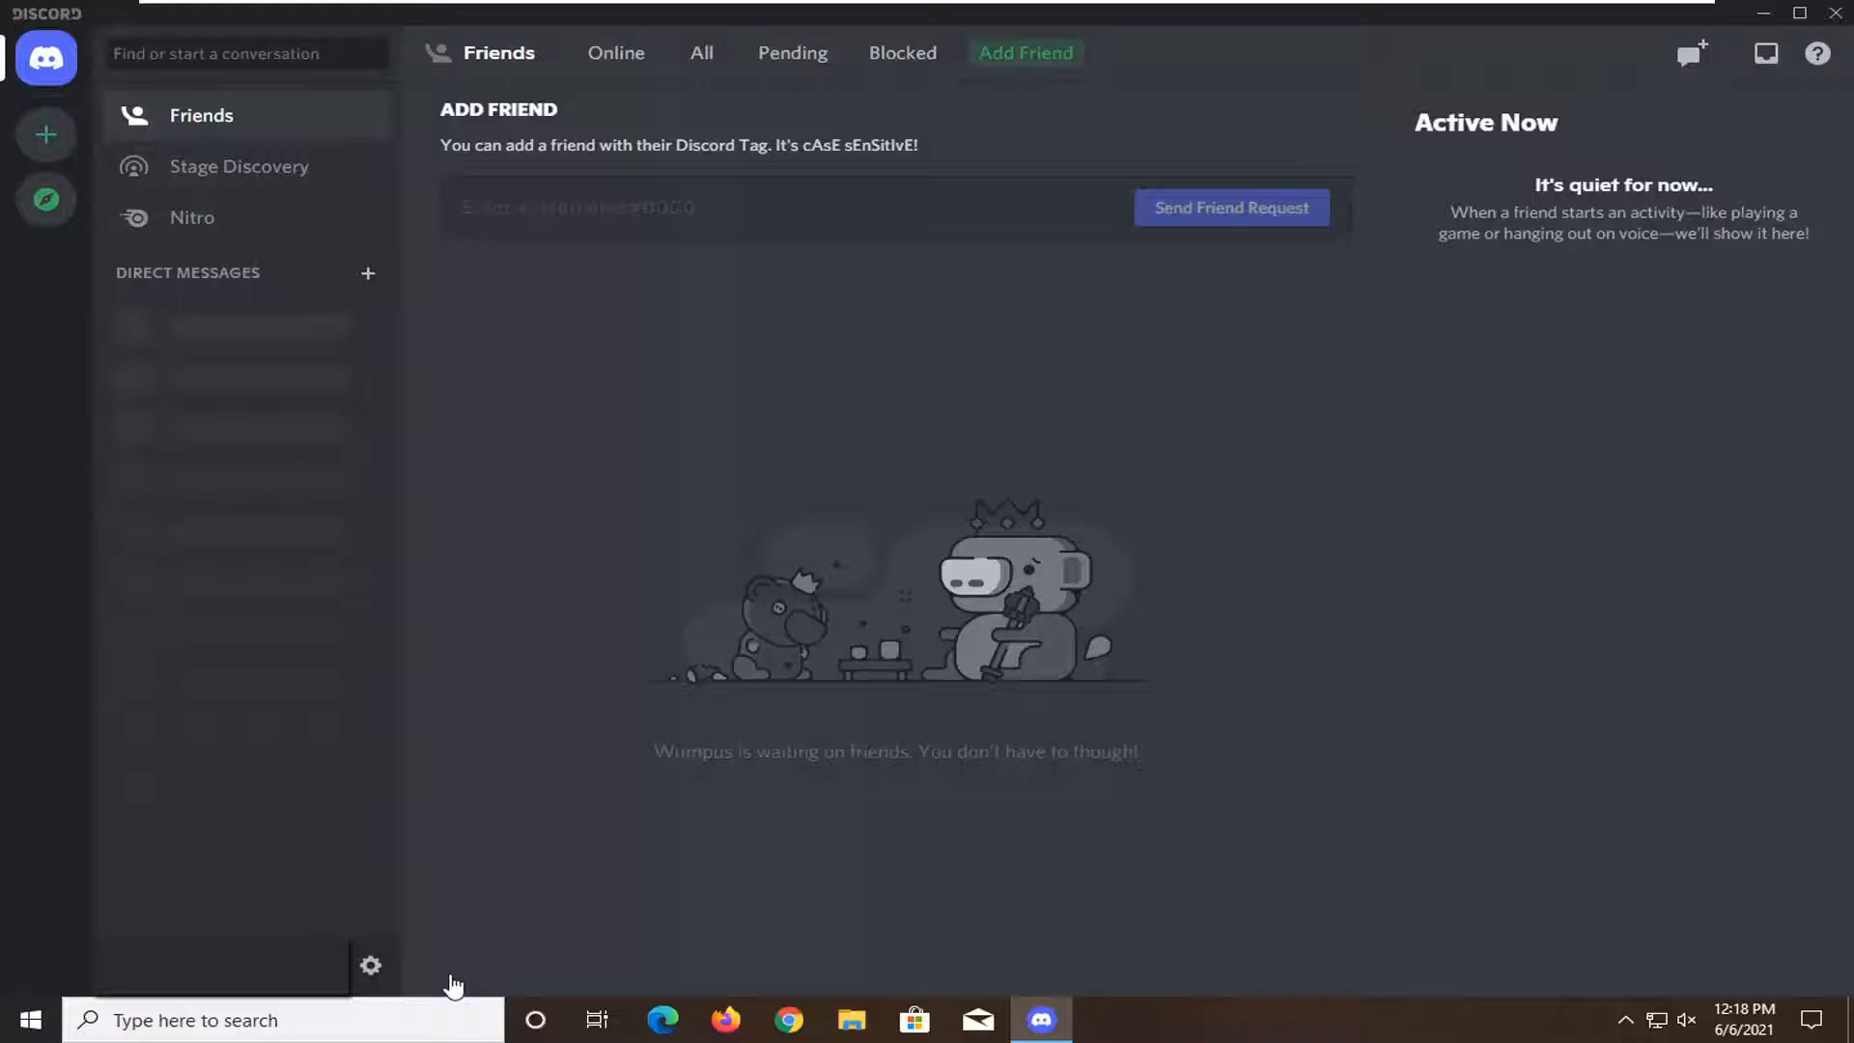
mouse_move(373, 968)
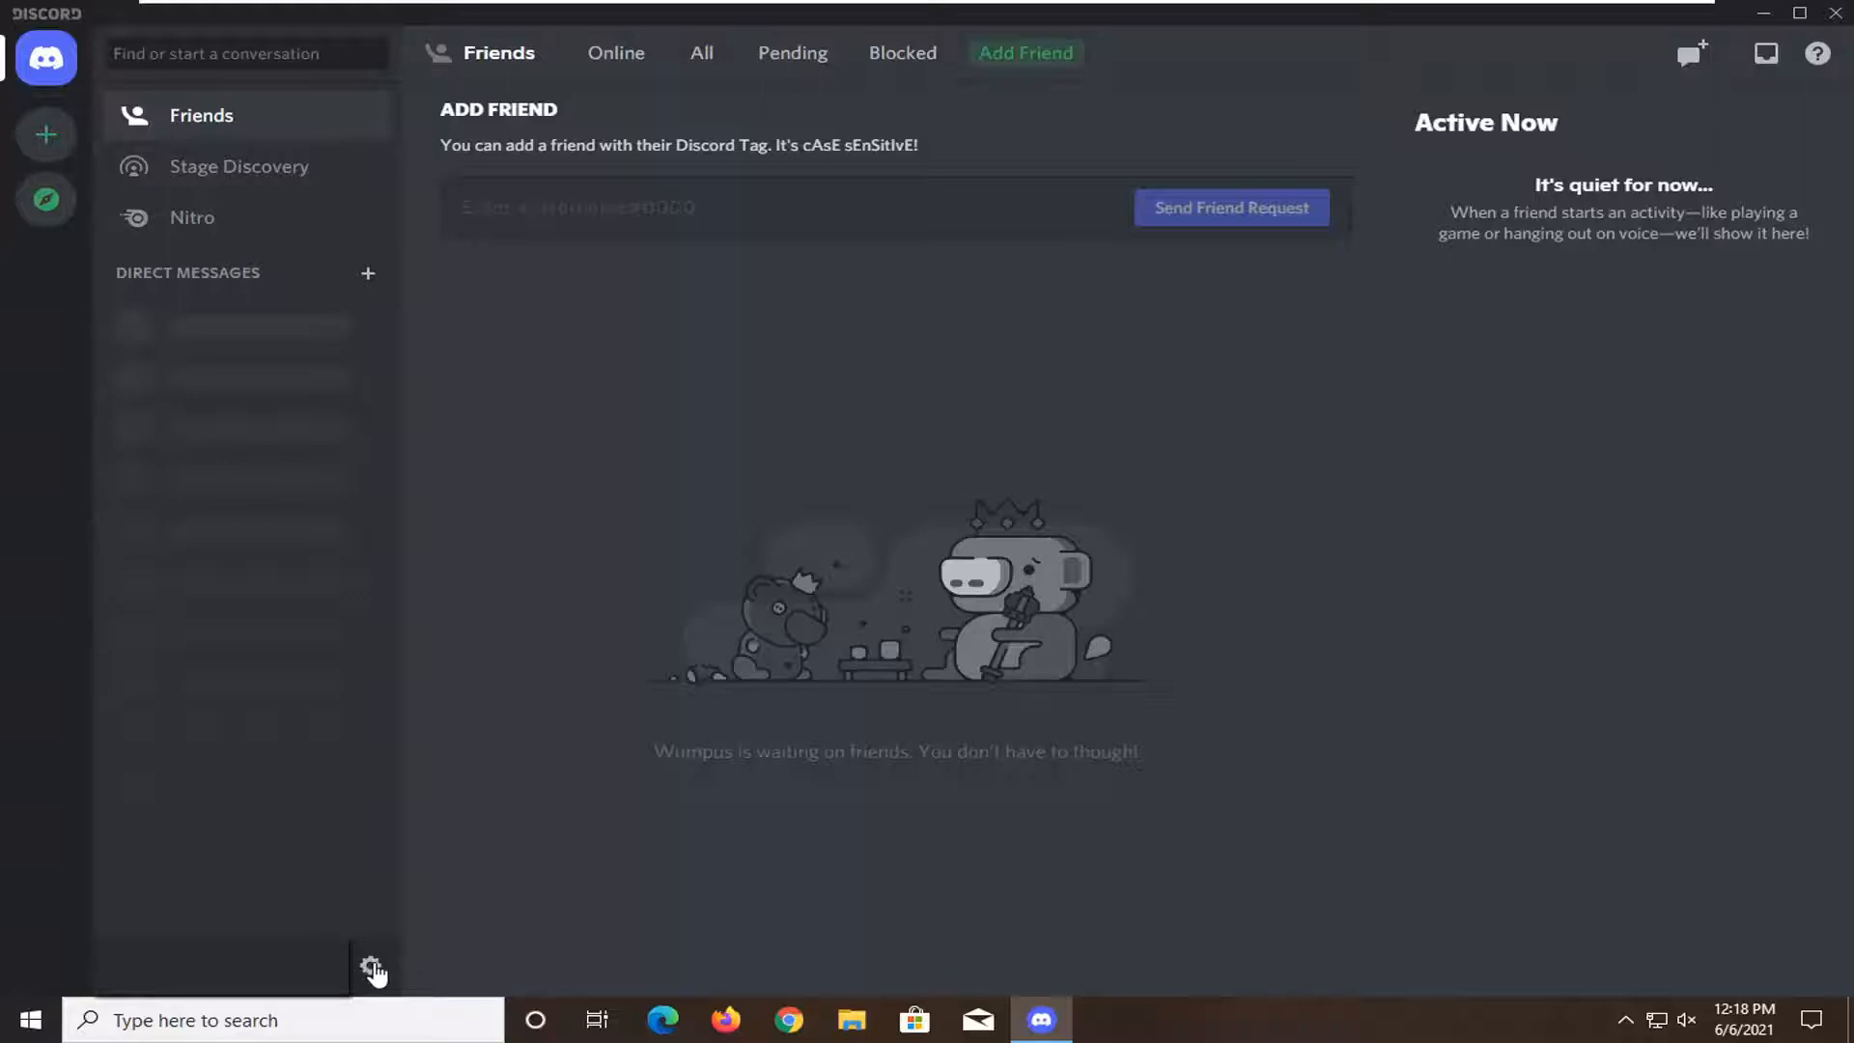
Go to User Settings and show the Notifications page with its text-to-speech option
click(372, 970)
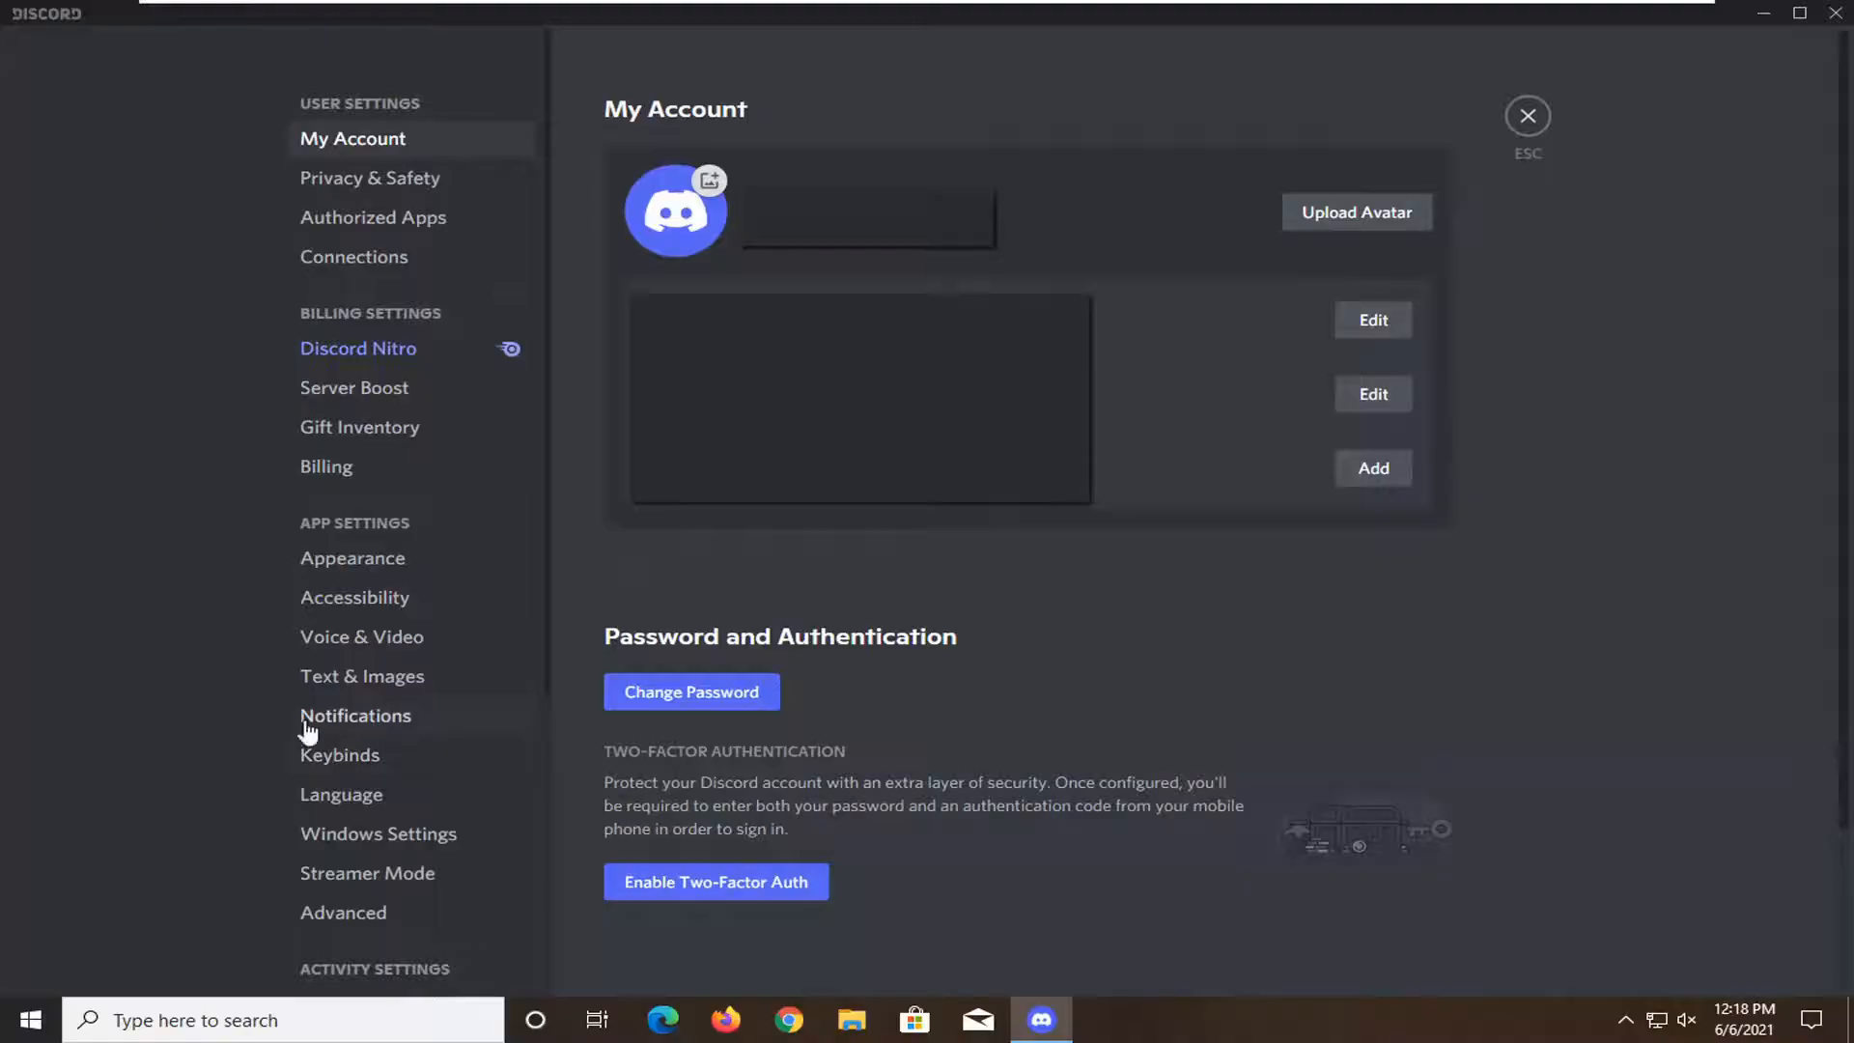
click(355, 715)
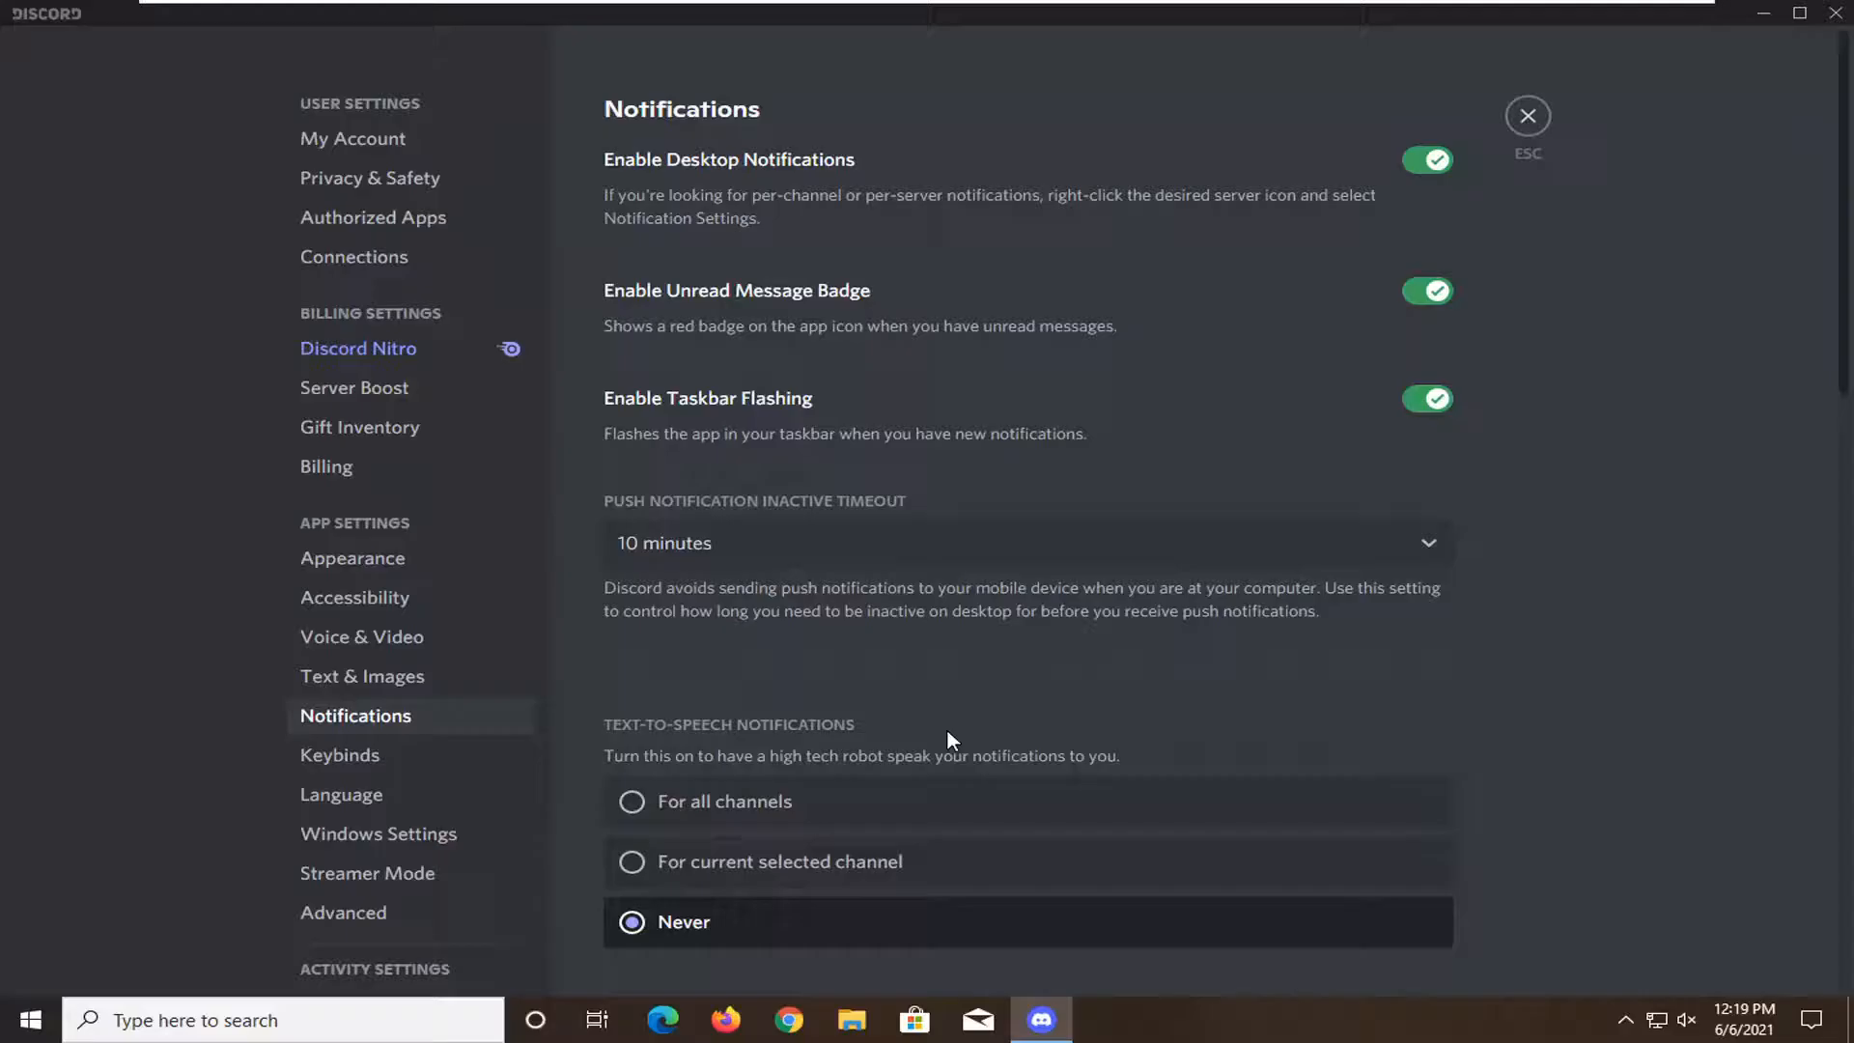